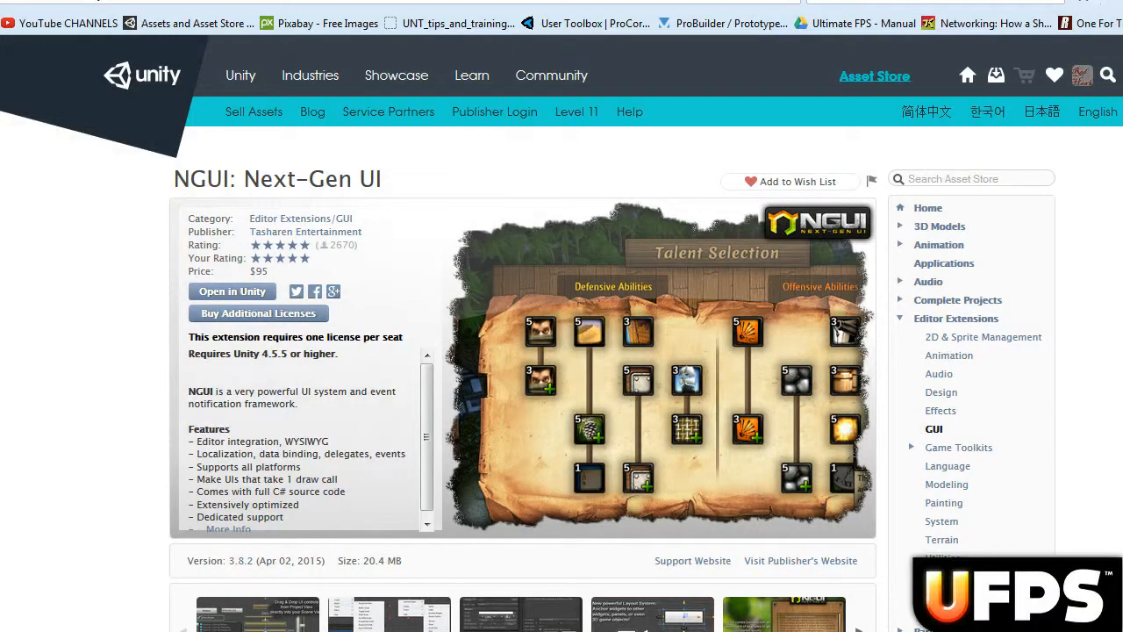
{"action": "mouse_move", "coordinate": [900, 495]}
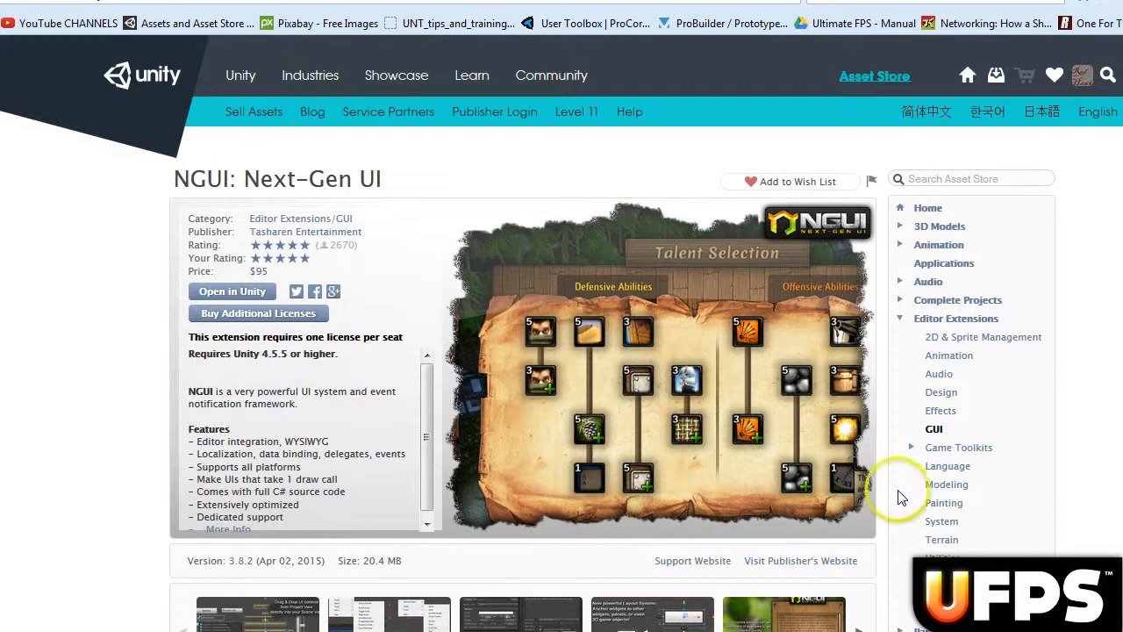
{"action": "mouse_move", "coordinate": [224, 187]}
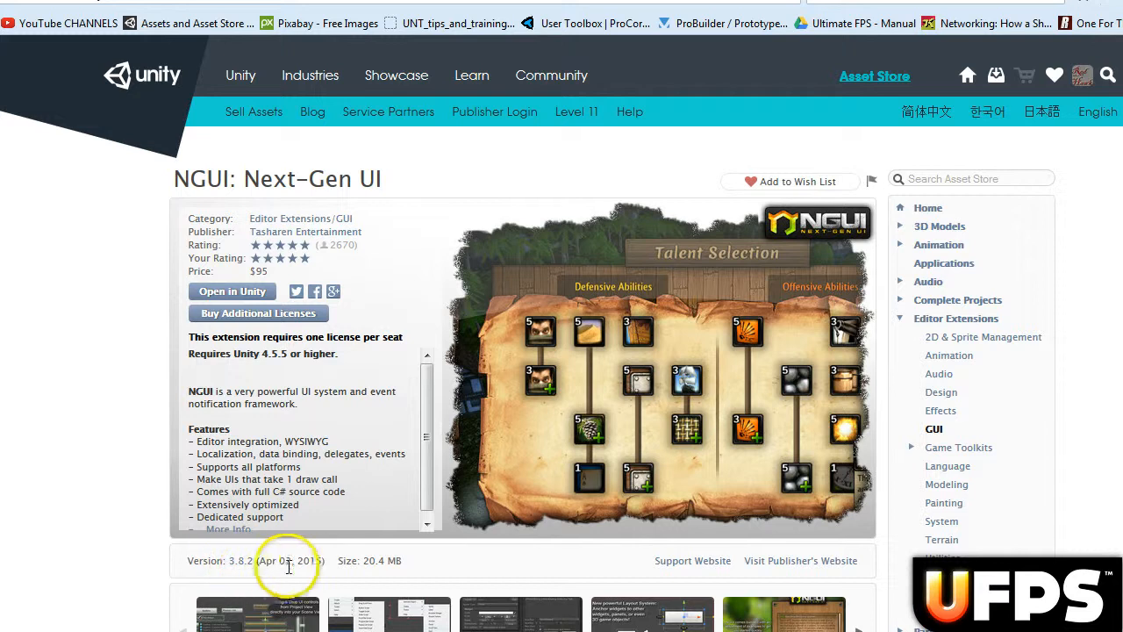
{"action": "mouse_move", "coordinate": [338, 574]}
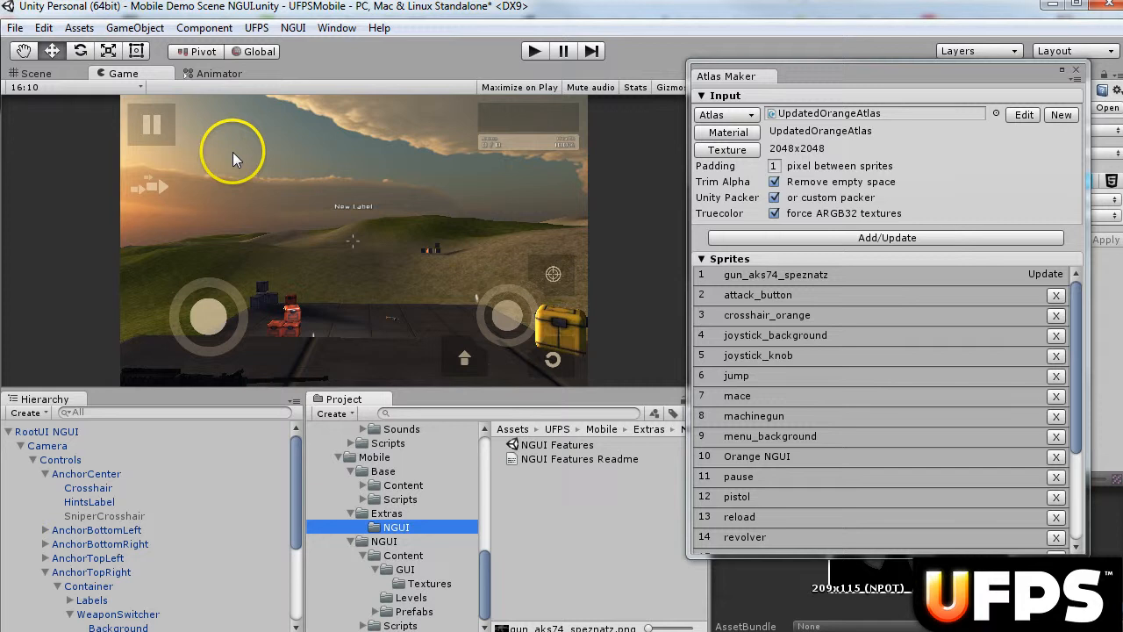
{"action": "mouse_move", "coordinate": [327, 455]}
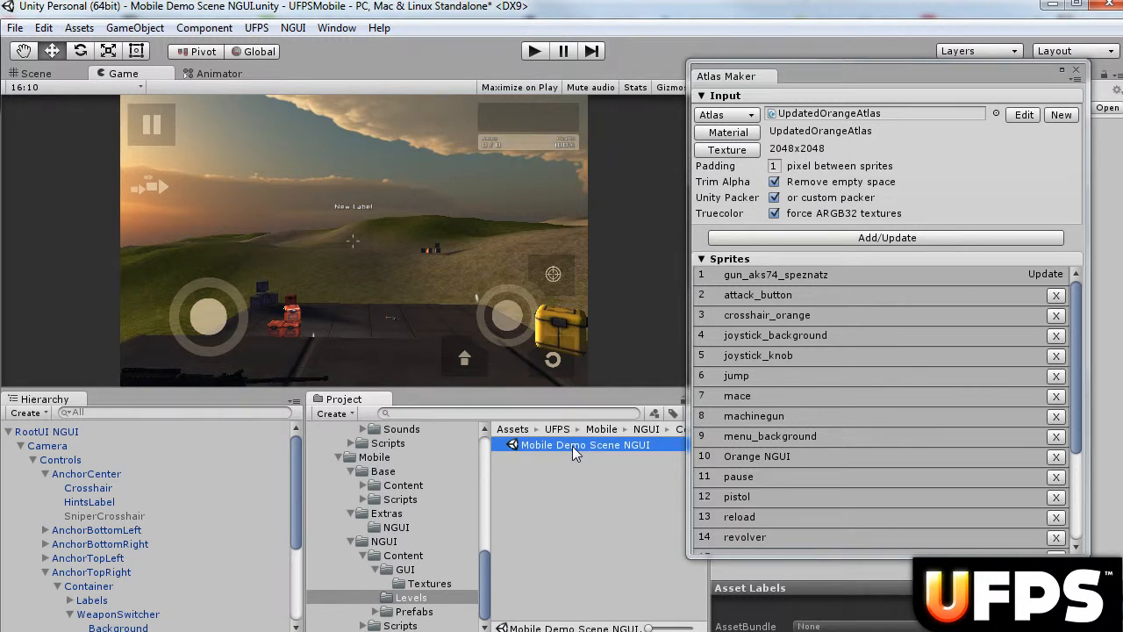
Step: Pick the gun_aks74_speznatz icon from Military_Icon_Kit for the UpdatedOrangeAtlas
{"action": "left_click", "coordinate": [293, 27]}
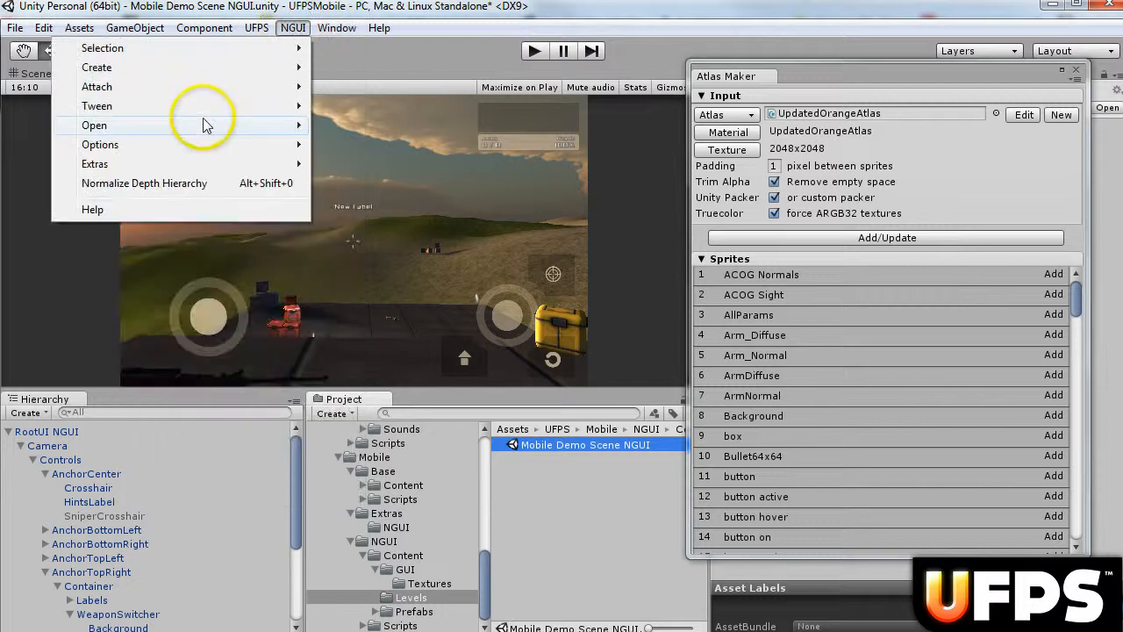
{"action": "mouse_move", "coordinate": [94, 125]}
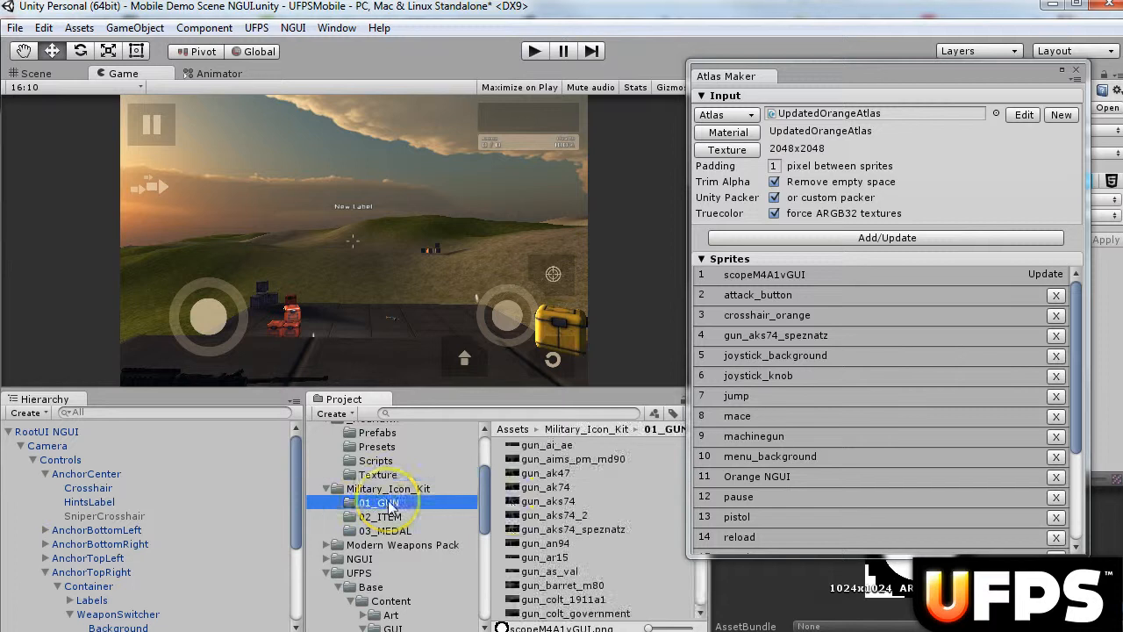
{"action": "left_click", "coordinate": [561, 528]}
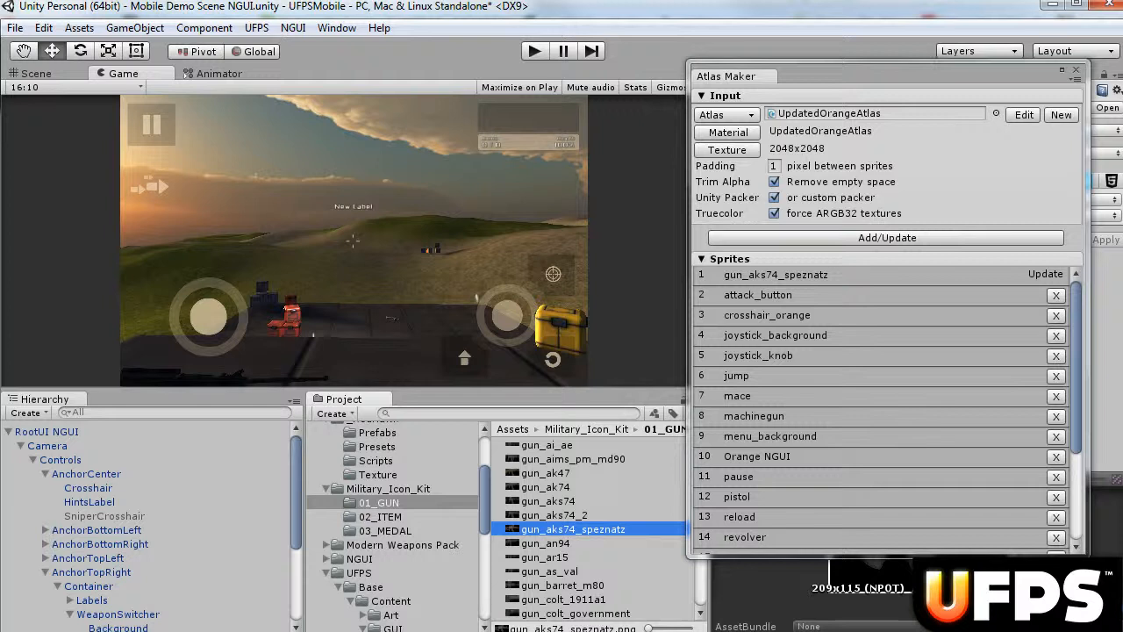
Step: Inspect AdvancedPlayerMobileNGUI and its 5M4A1Sniper weapon, returning to the player's components
{"action": "left_click", "coordinate": [85, 516]}
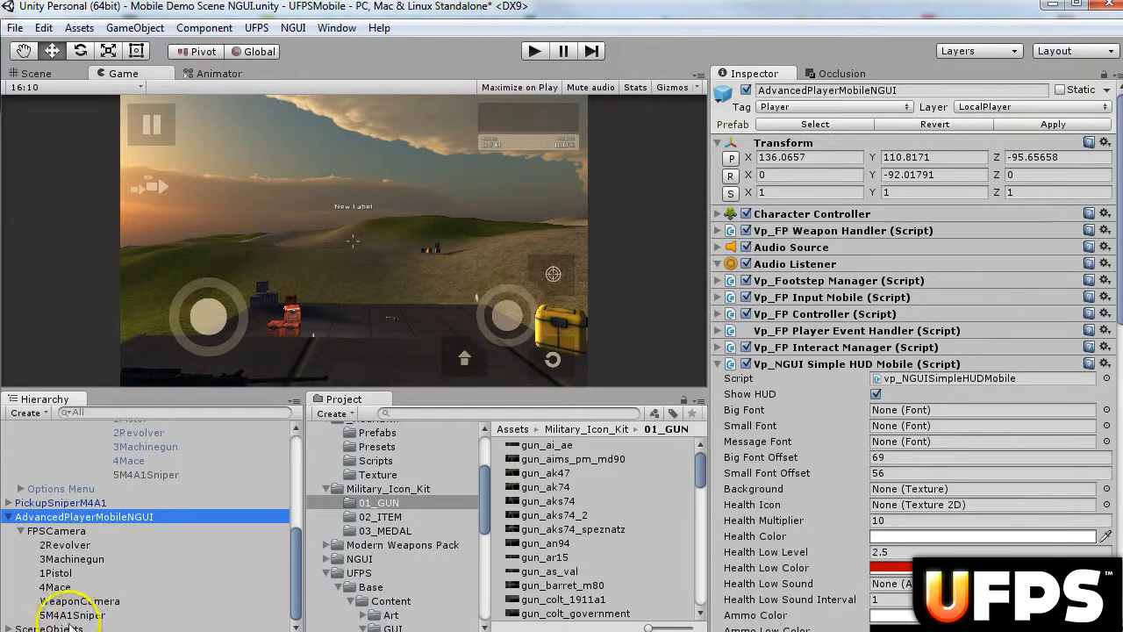
{"action": "left_click", "coordinate": [53, 628]}
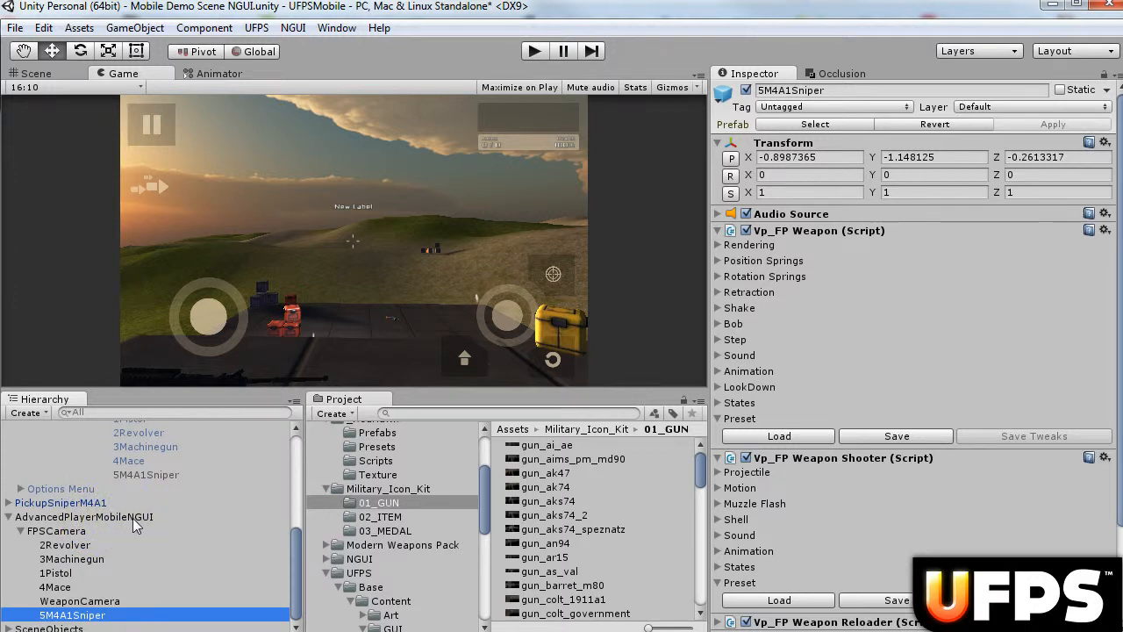
{"action": "left_click", "coordinate": [83, 517]}
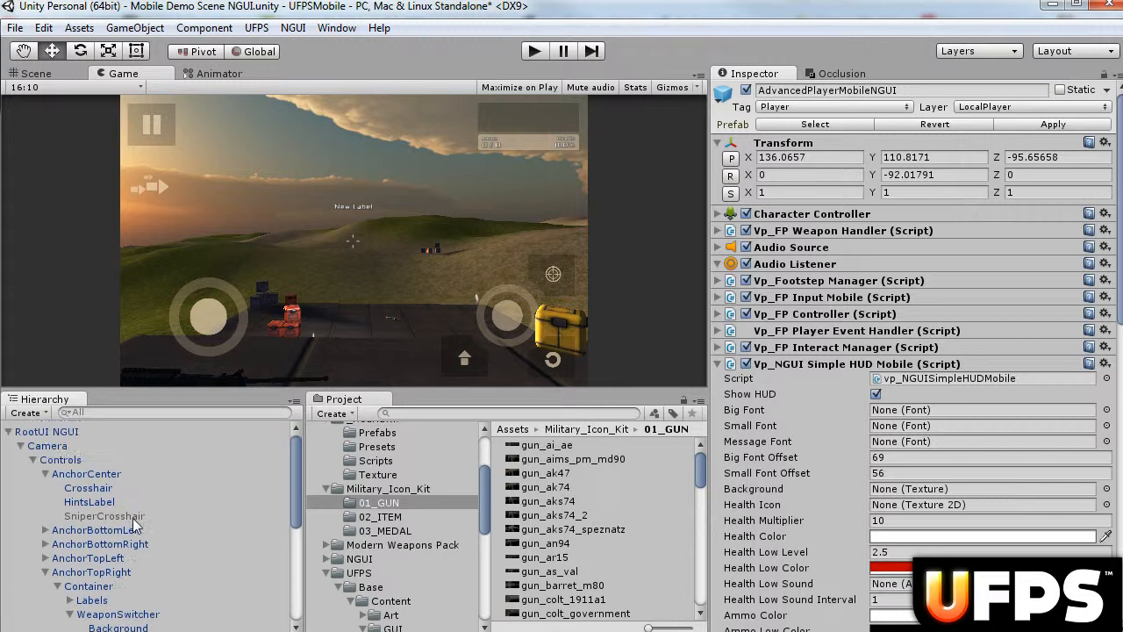
Step: Inspect AnchorCenter, Crosshair and SniperCrosshair, reviewing the scopeM4A1vGUI sprite settings
{"action": "left_click", "coordinate": [86, 473]}
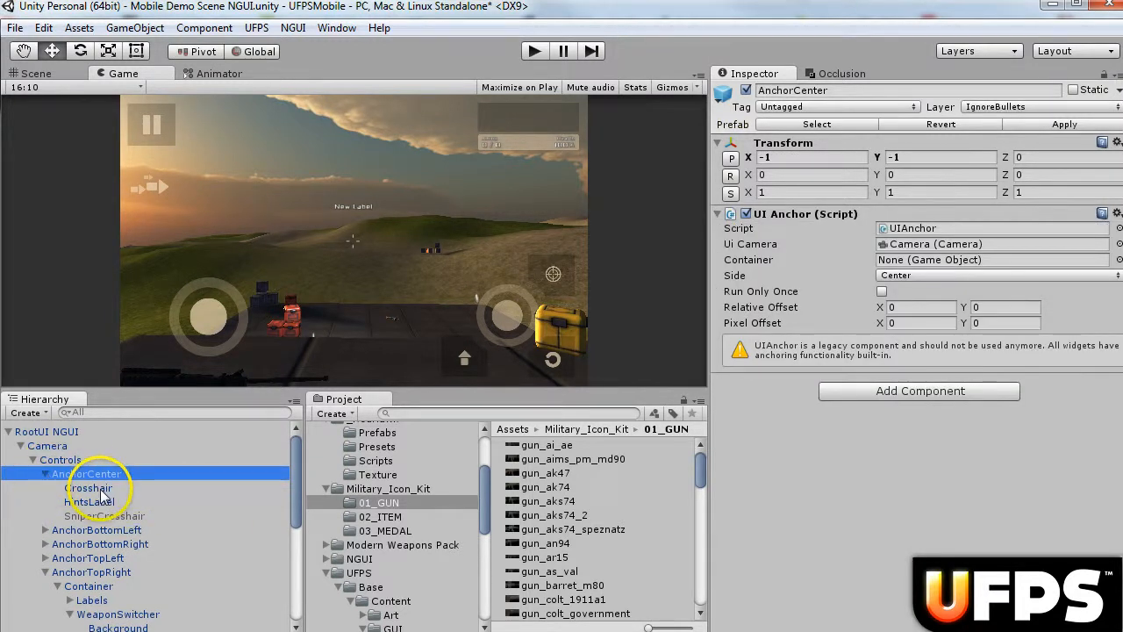
{"action": "left_click", "coordinate": [89, 487]}
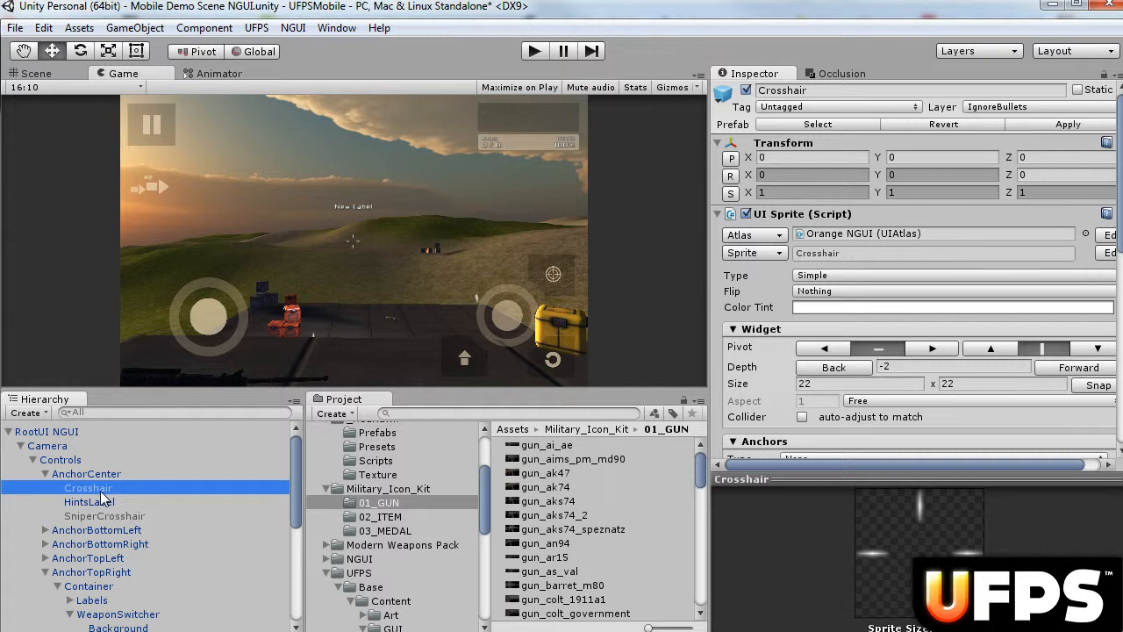
{"action": "left_click", "coordinate": [103, 515]}
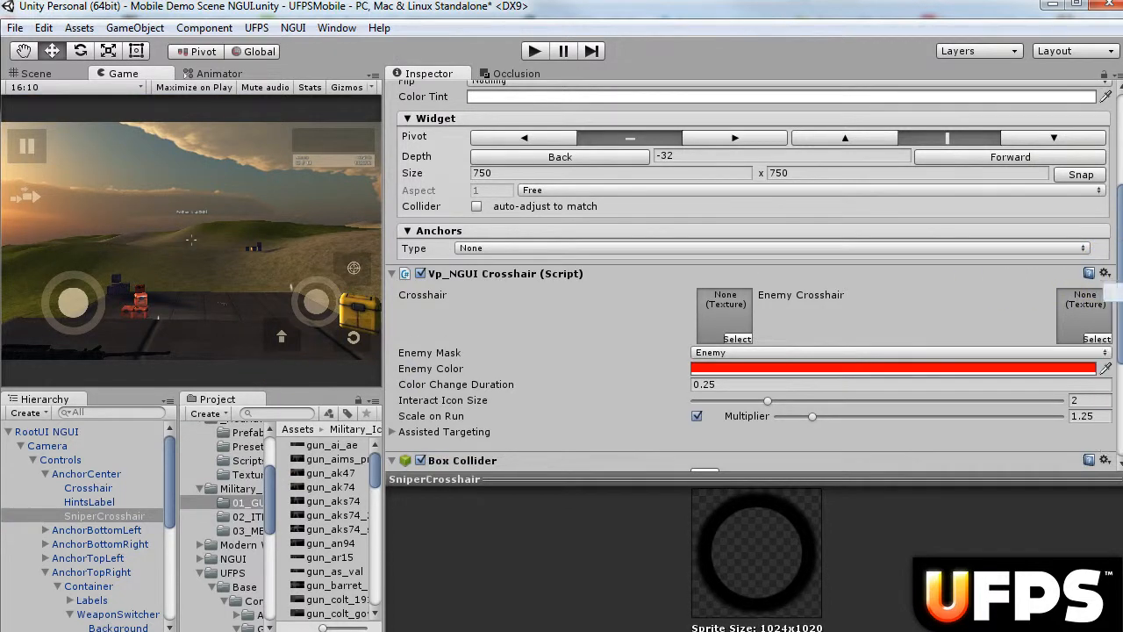
{"action": "mouse_move", "coordinate": [1027, 311]}
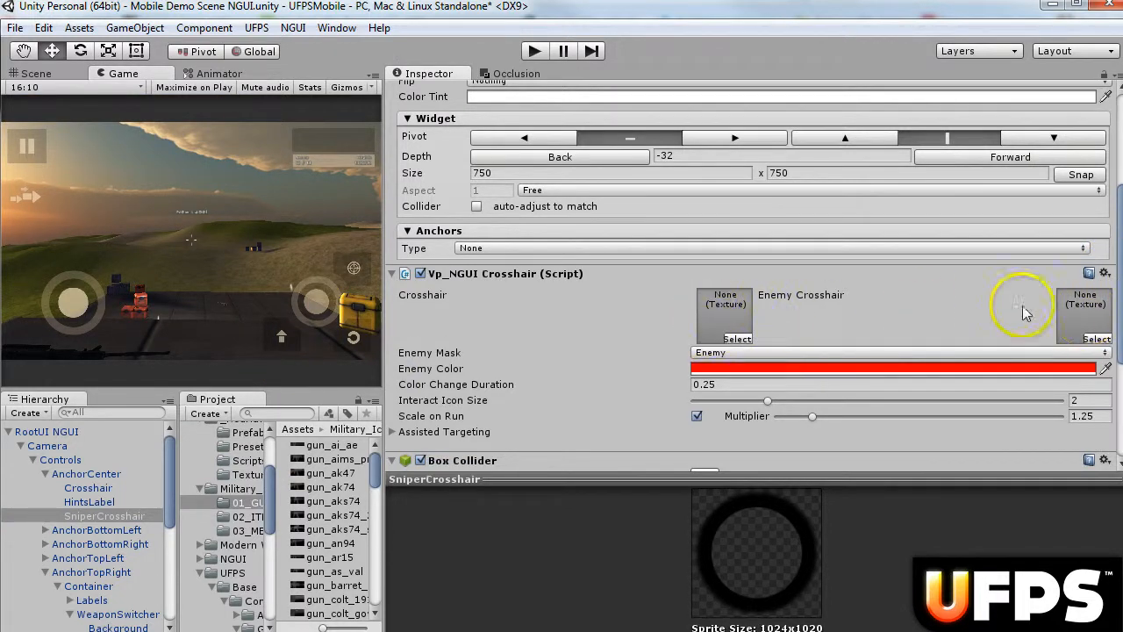
{"action": "scroll", "scroll_direction": "down", "scroll_amount": 3}
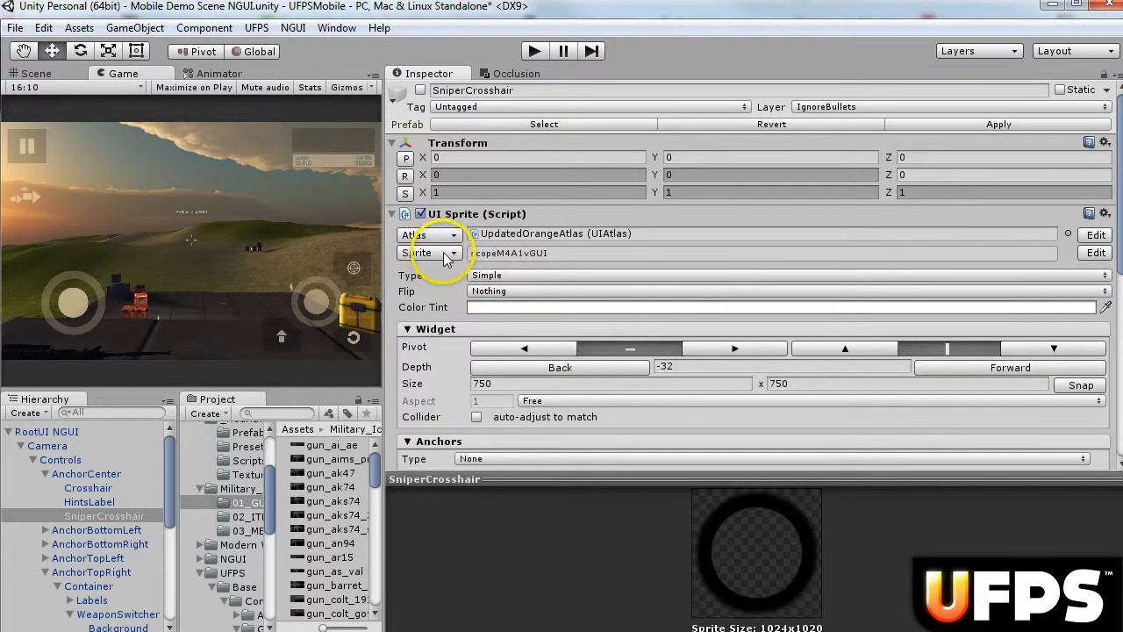
{"action": "left_click", "coordinate": [452, 252]}
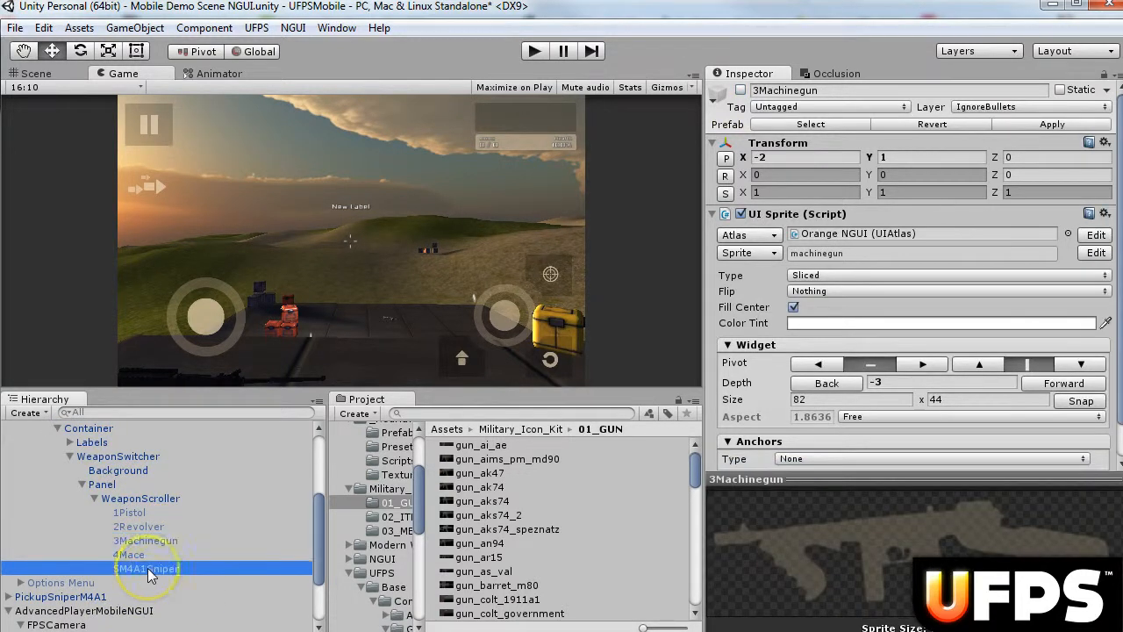
Step: Select the 5M4A1Sniper HUD icon and review its gun_aks74_speznatz sprite settings
{"action": "left_click", "coordinate": [147, 568]}
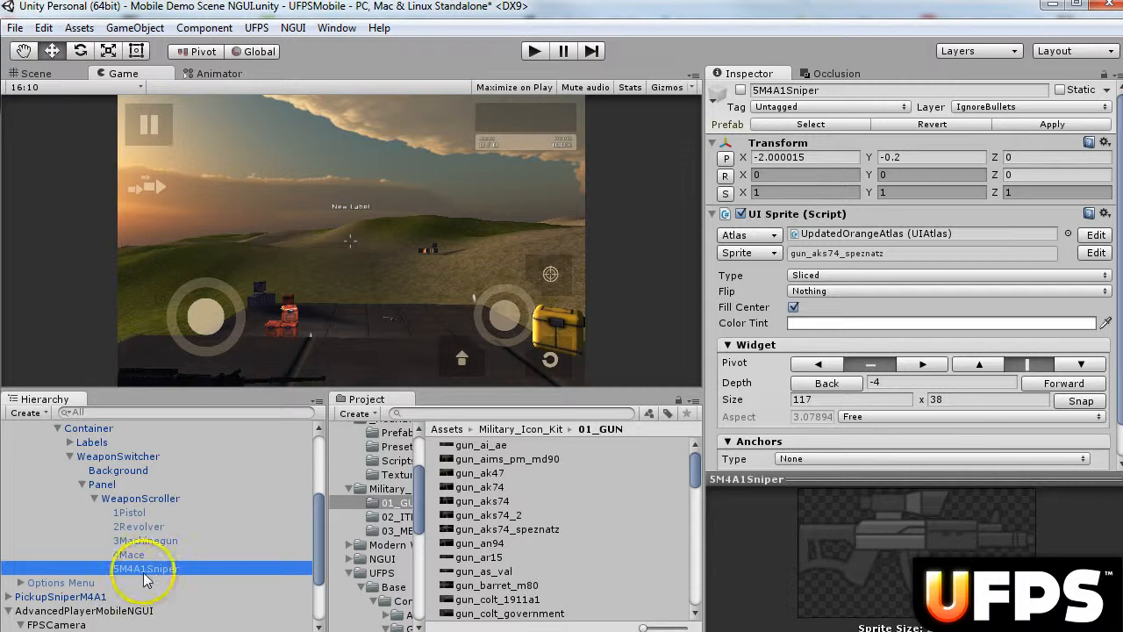
{"action": "scroll", "scroll_direction": "down", "scroll_amount": 3}
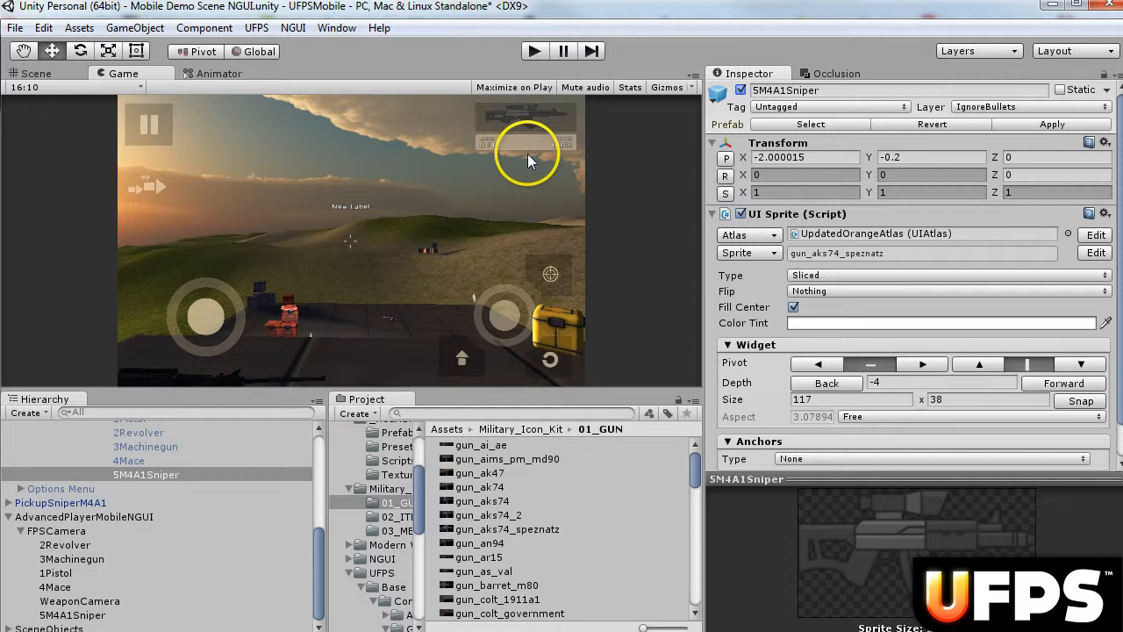
{"action": "mouse_move", "coordinate": [551, 113]}
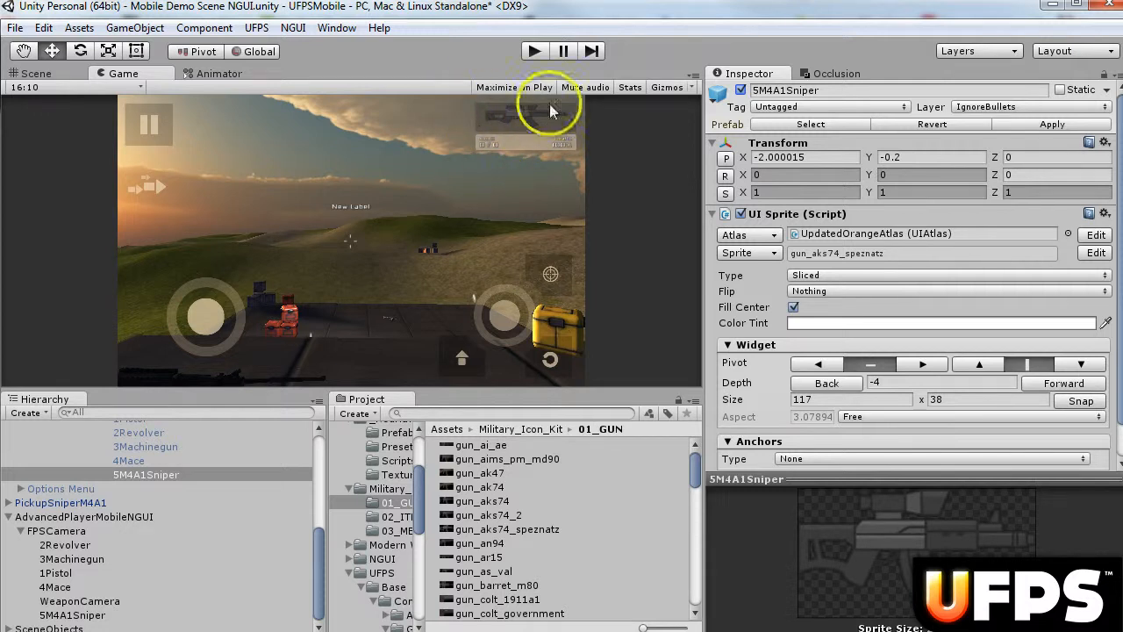
{"action": "mouse_move", "coordinate": [583, 136]}
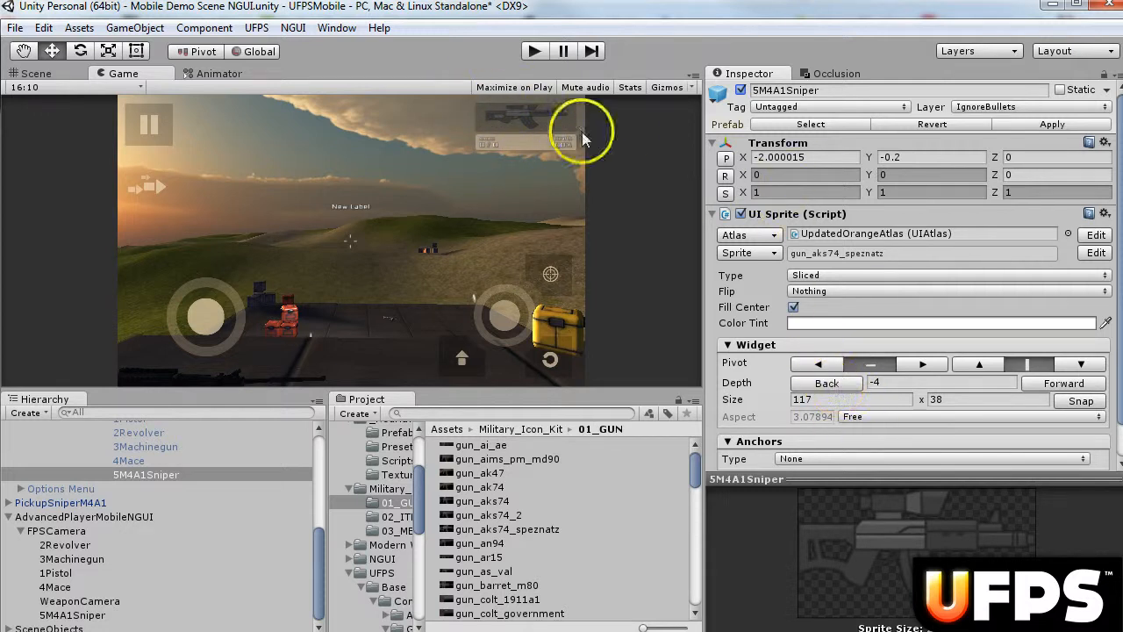
{"action": "mouse_move", "coordinate": [531, 125]}
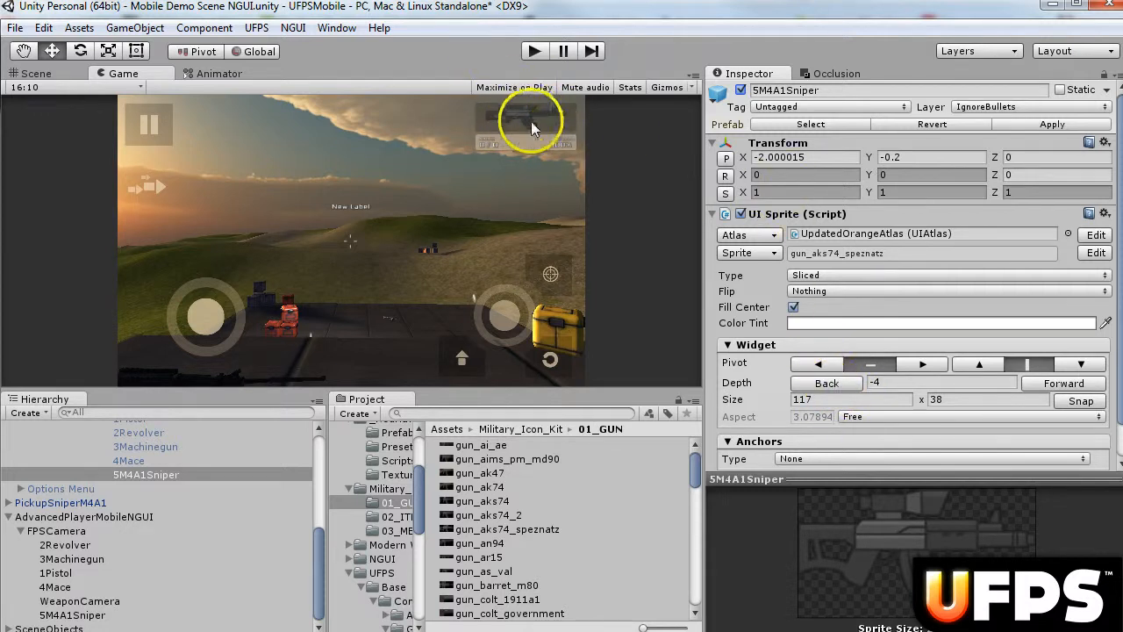
{"action": "mouse_move", "coordinate": [772, 149]}
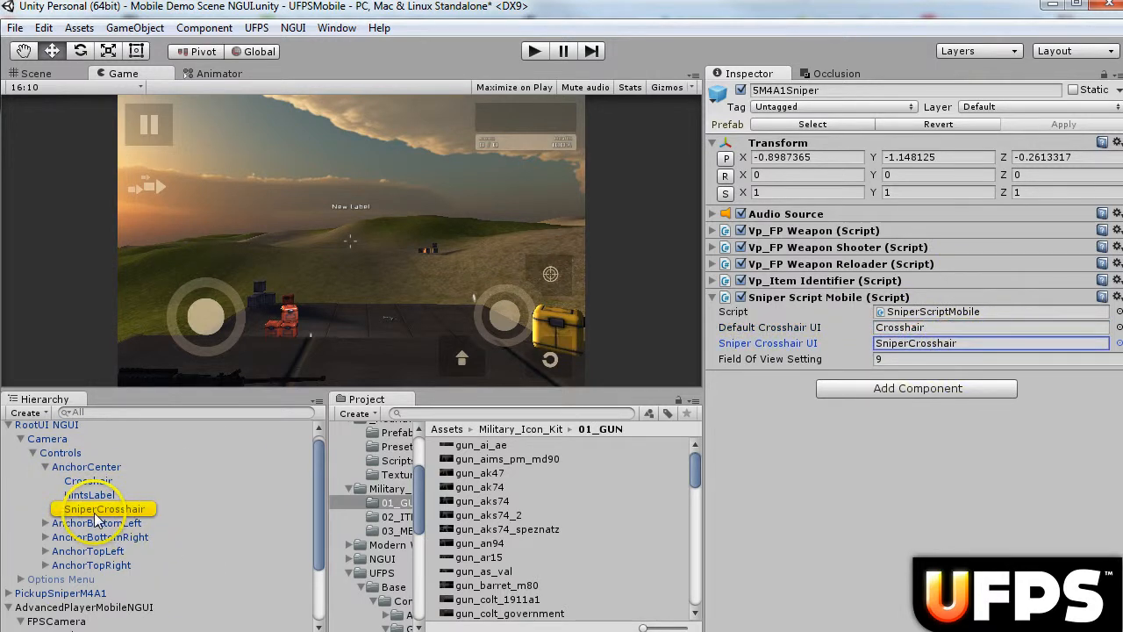
Step: Select SniperCrosshair and review its crosshair script and assisted targeting settings
{"action": "left_click", "coordinate": [104, 509]}
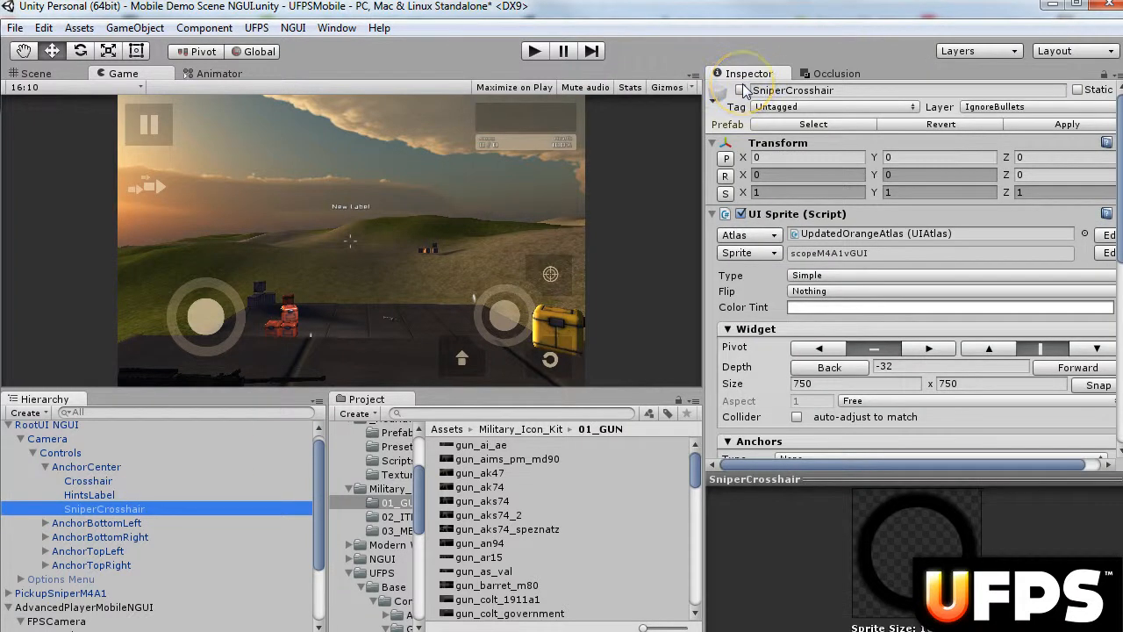
{"action": "scroll", "scroll_direction": "down", "scroll_amount": 3}
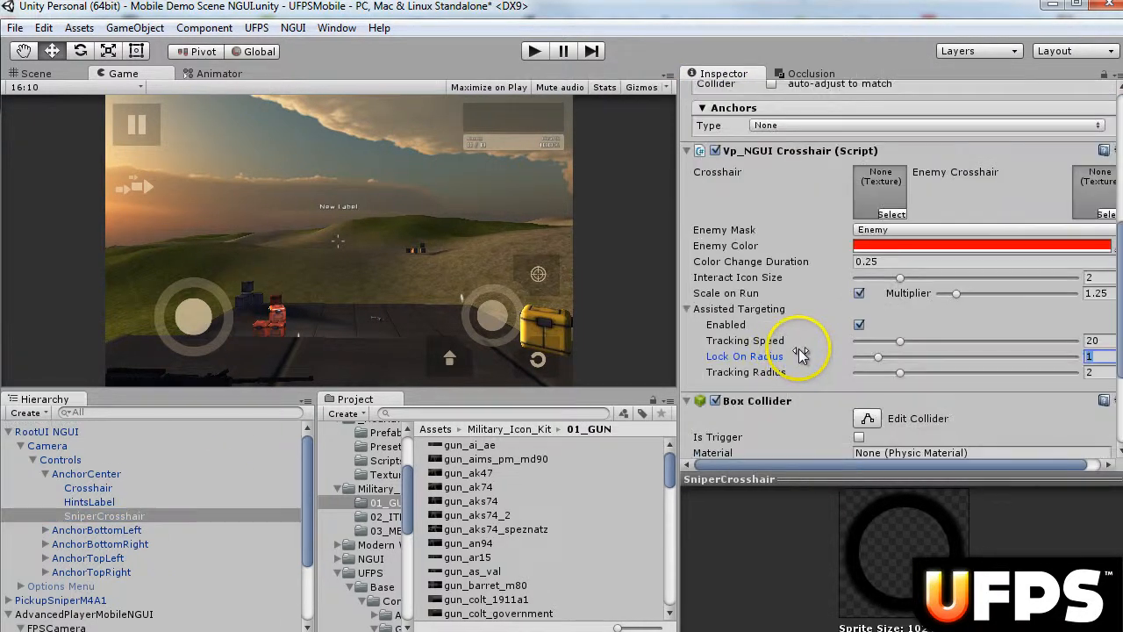
{"action": "mouse_move", "coordinate": [1044, 360]}
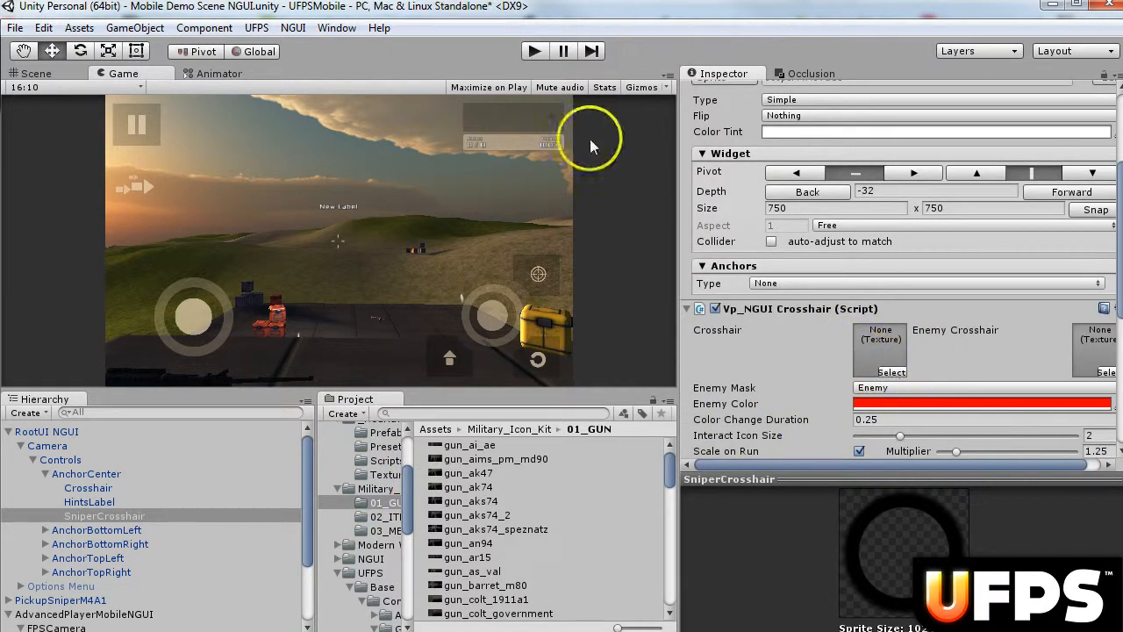
{"action": "mouse_move", "coordinate": [246, 511]}
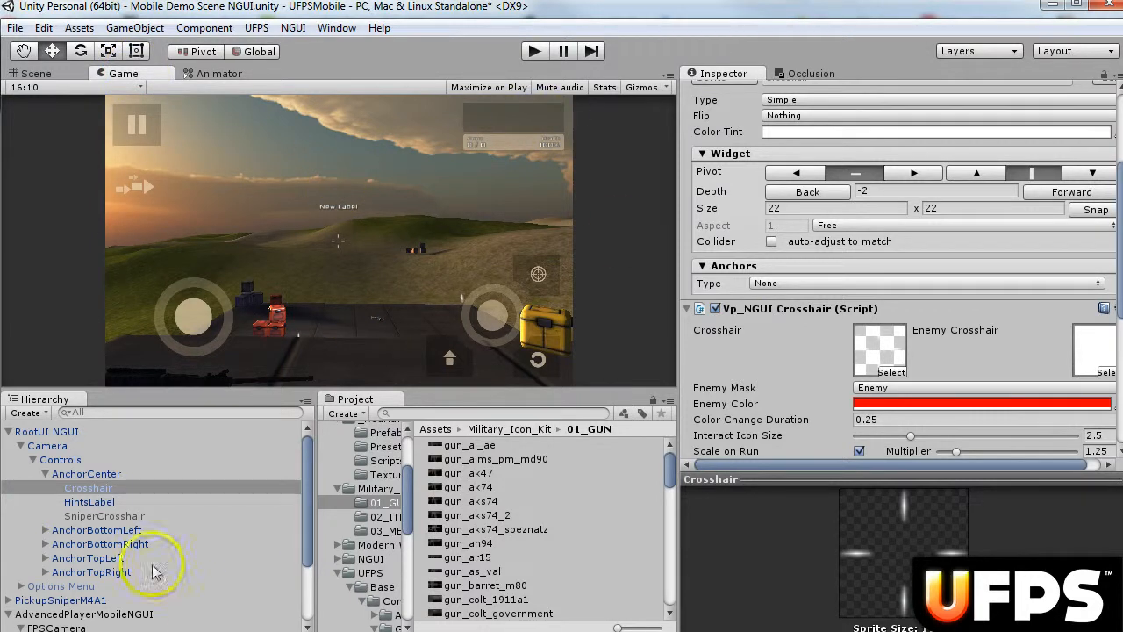
Step: Enable the SniperCrosshair overlay and adjust its widget depth to -25
{"action": "left_click", "coordinate": [105, 515]}
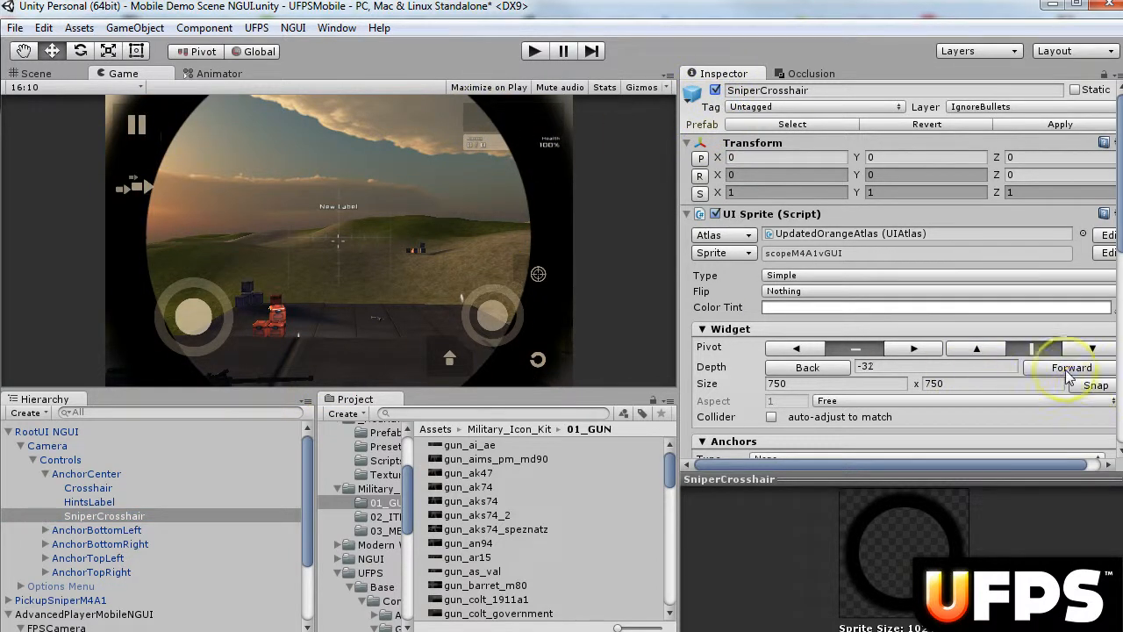
{"action": "left_click", "coordinate": [1069, 366]}
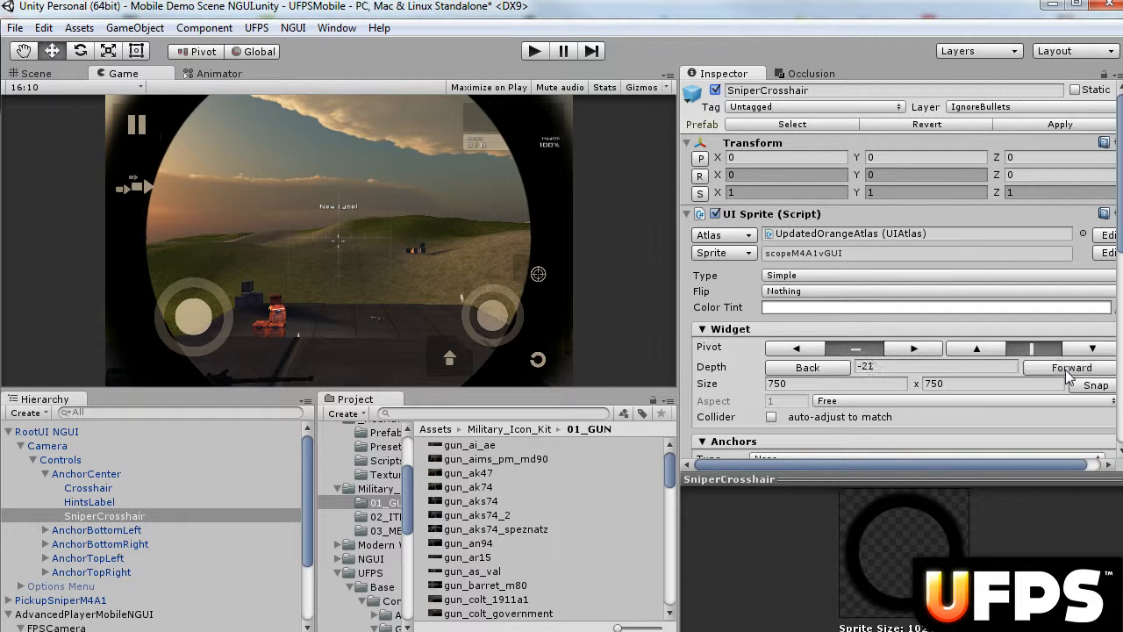
{"action": "left_click", "coordinate": [806, 367]}
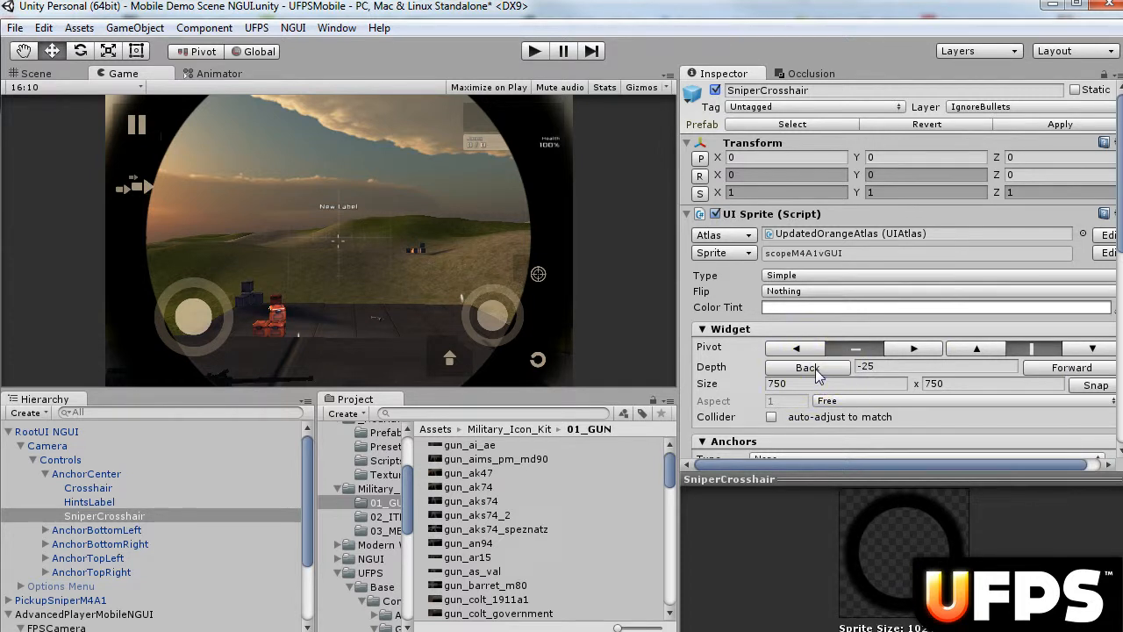